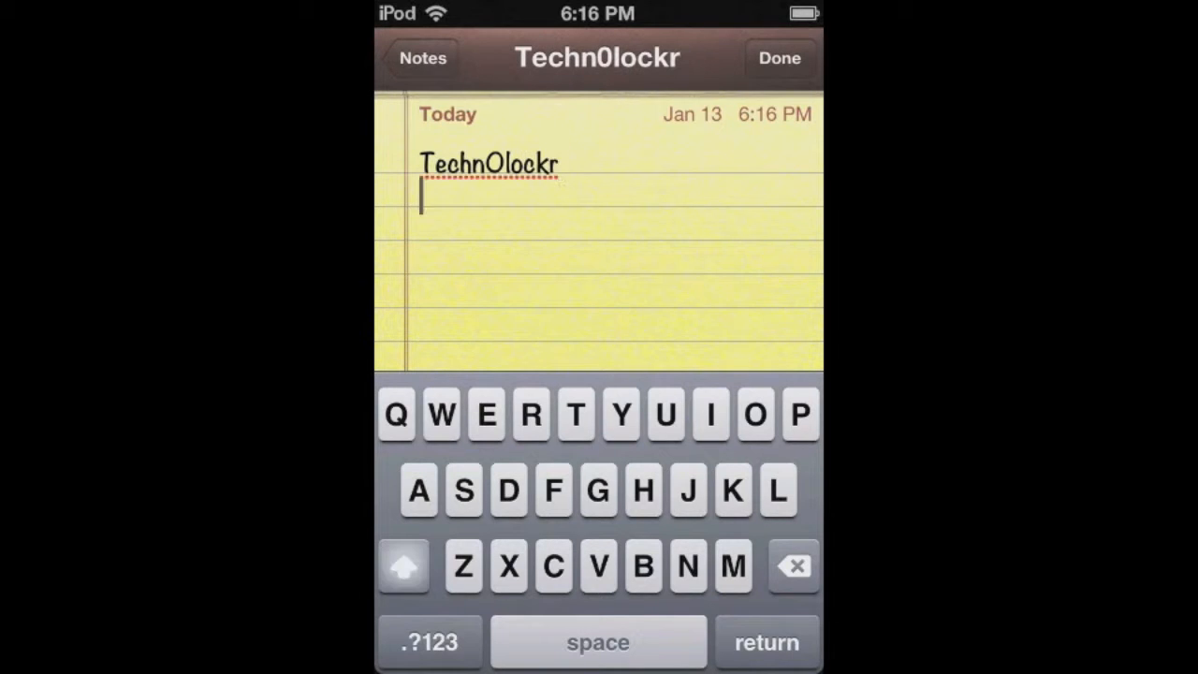
# Add the line 'Comment, rate, subscribe ;)' to the note and finish editing
pyautogui.write('Comment, rate , subscribe ;)')
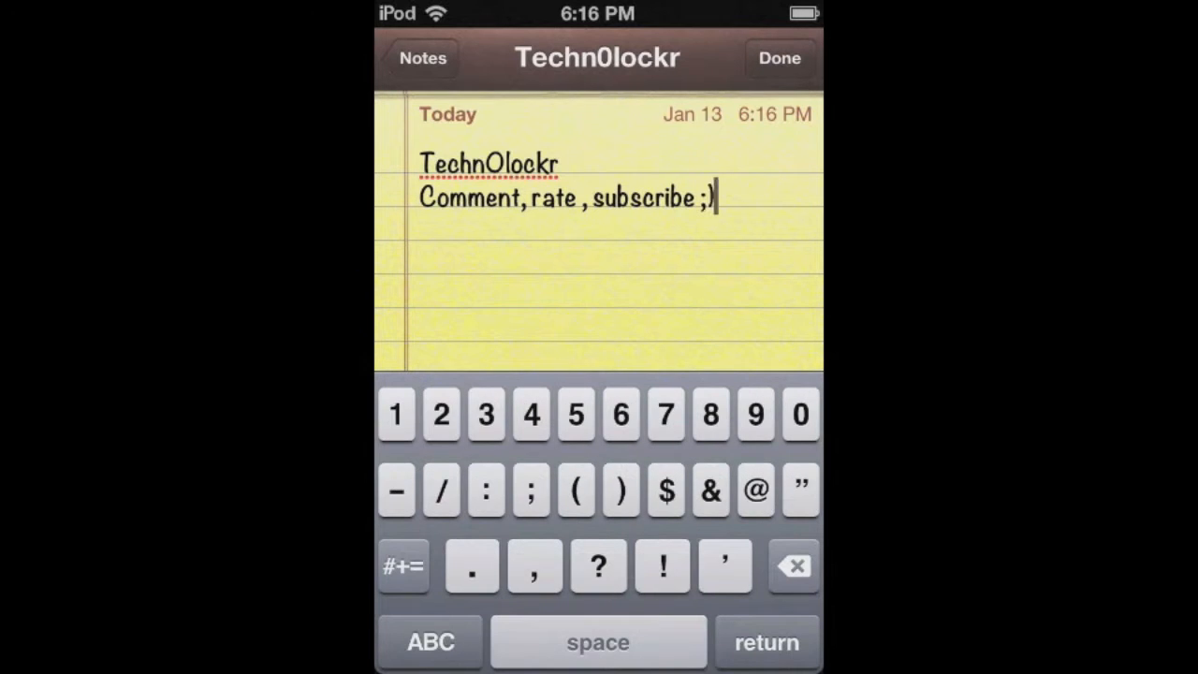
pyautogui.click(779, 58)
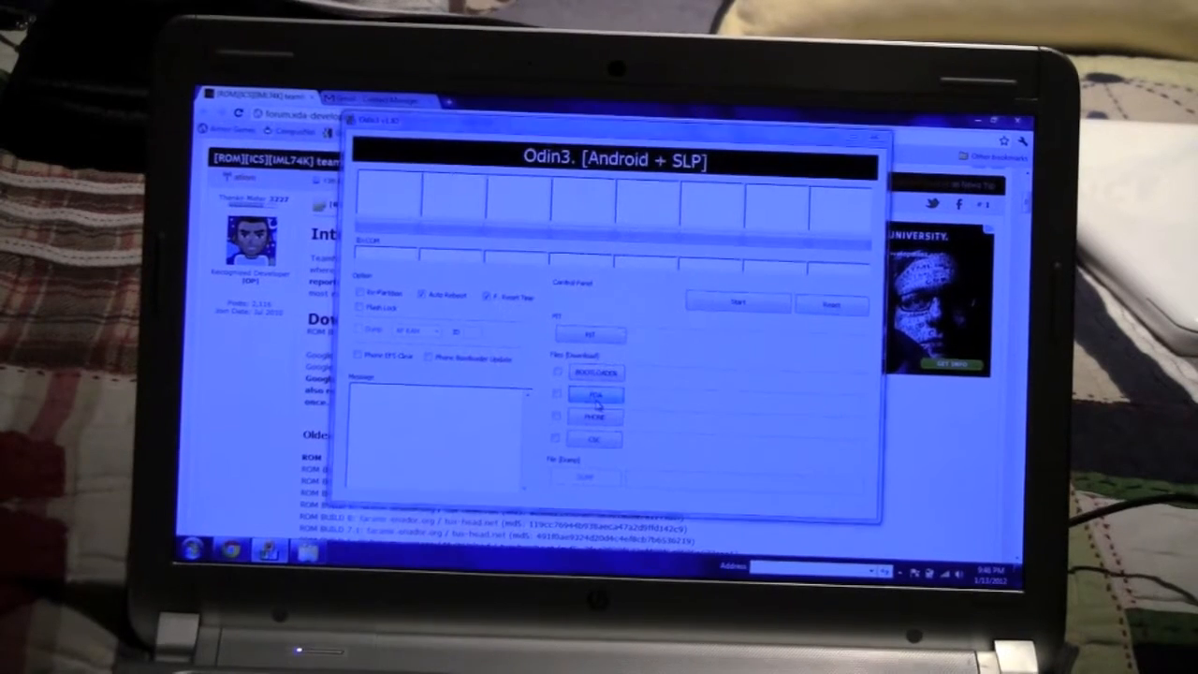
# Load the bootloader .tar.md5 into the PDA slot with the phone on ID:COM
pyautogui.click(592, 393)
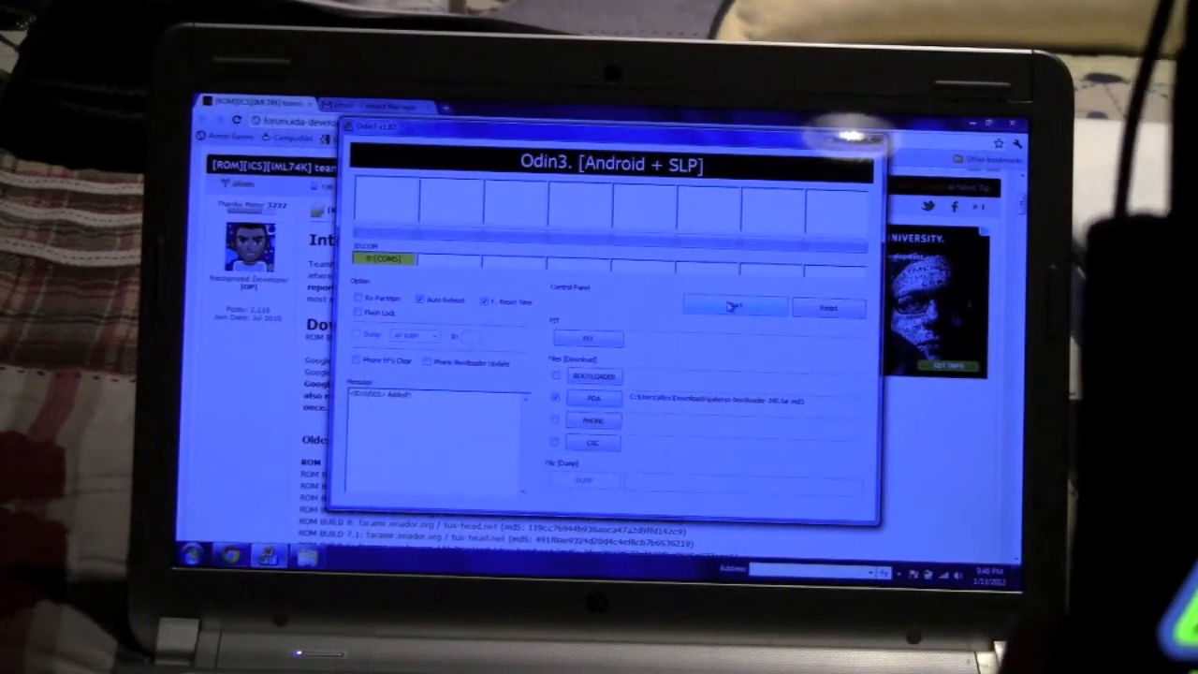
# Flash the bootloader to the phone until Odin3 reports PASS
pyautogui.click(731, 307)
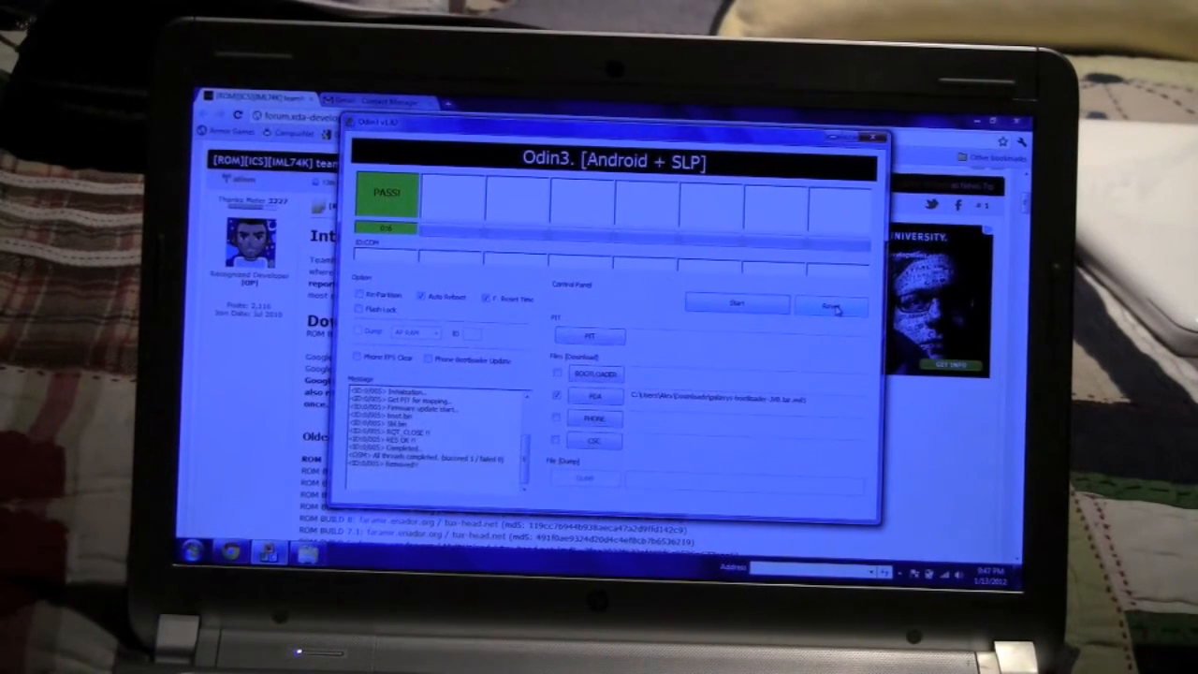
# Reset the finished session and pick the Talon kernel .tar as the PDA file
pyautogui.click(831, 308)
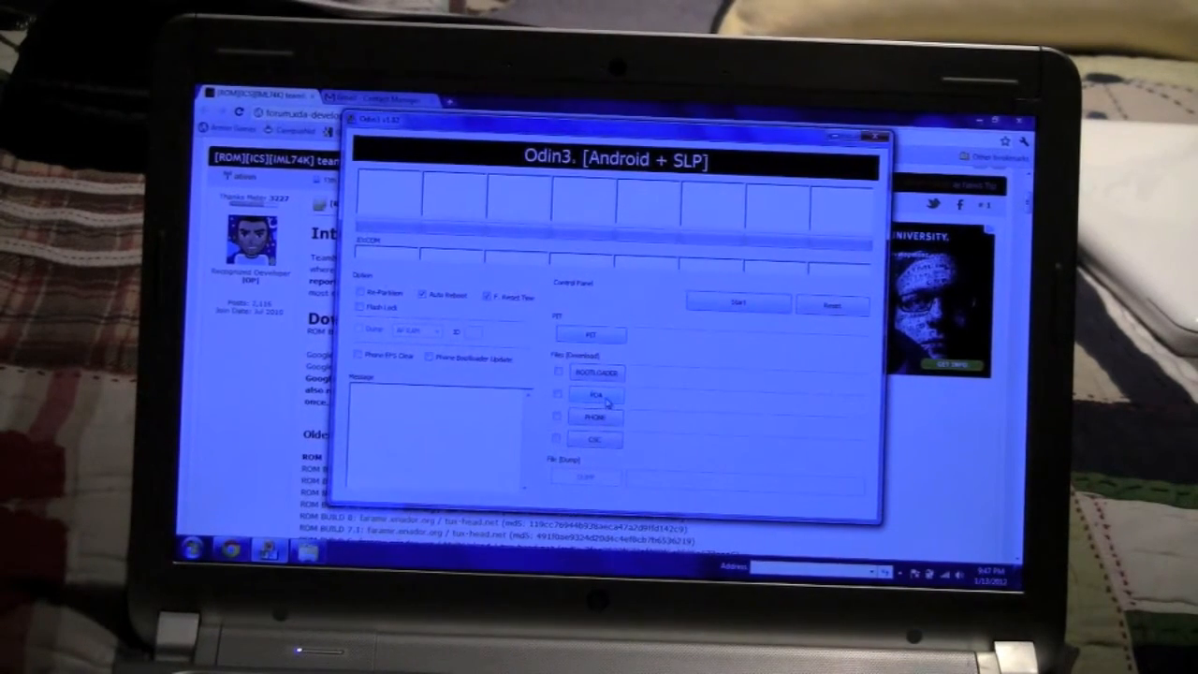
pyautogui.click(591, 393)
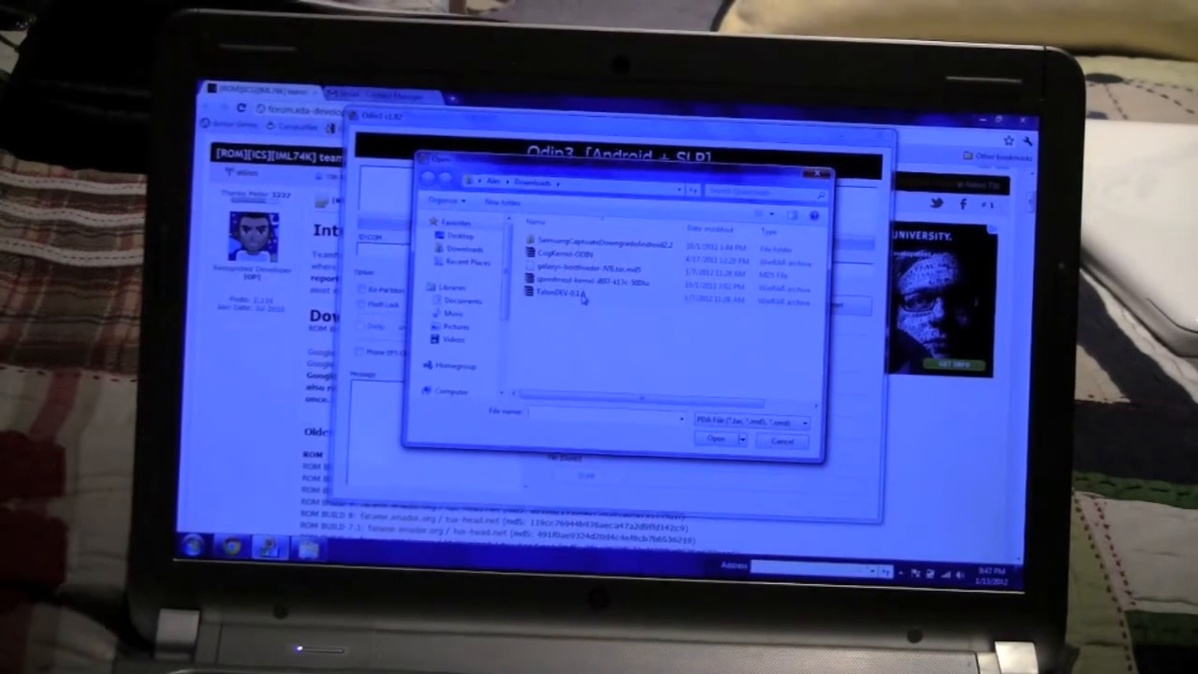
pyautogui.moveTo(562, 297)
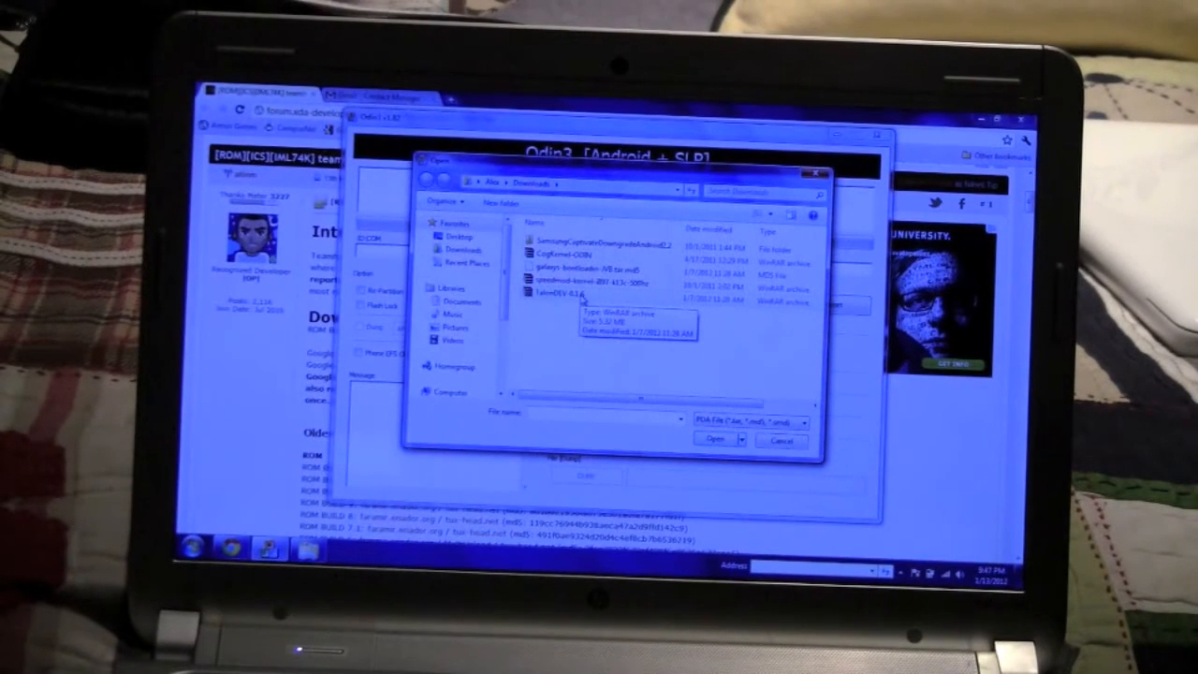
pyautogui.click(562, 292)
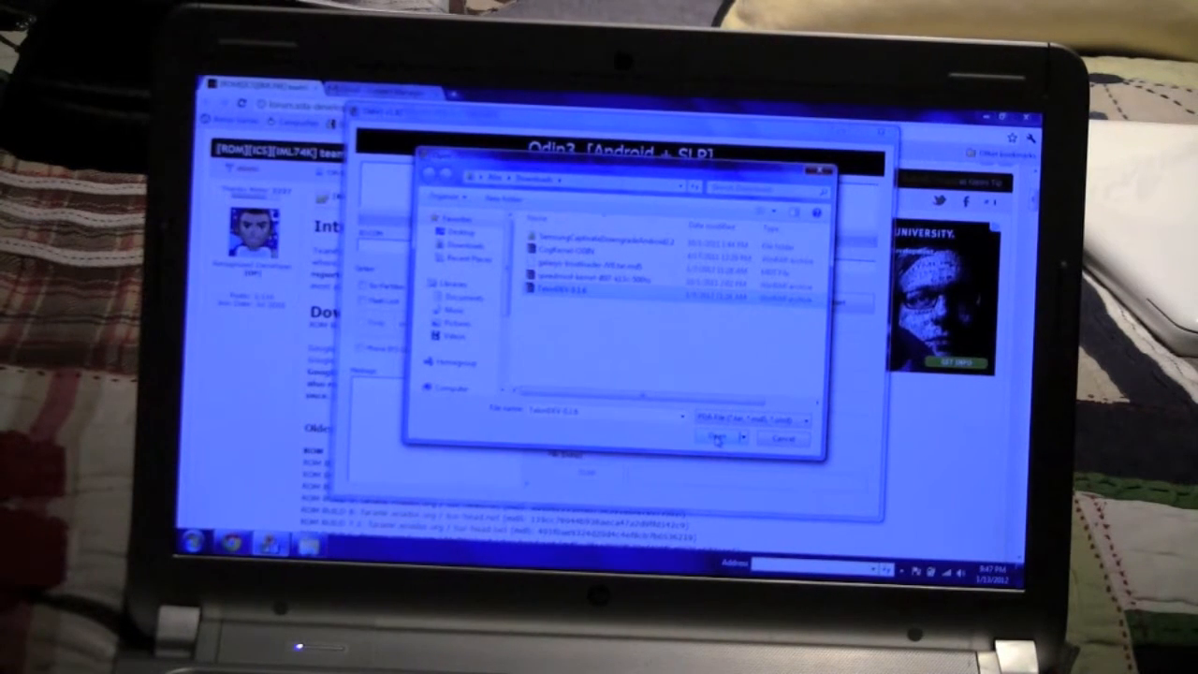
# Confirm the Talon kernel package so it loads with the phone detected on ID:COM
pyautogui.click(719, 438)
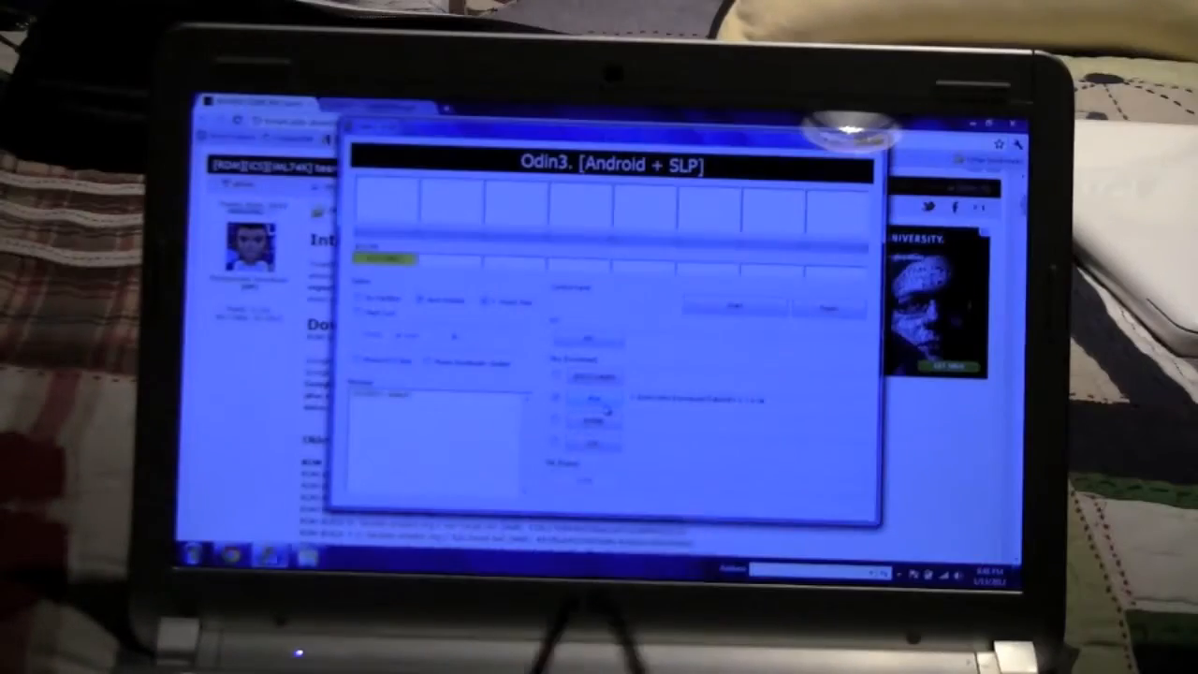
# Start the Talon kernel flash, with KERNEL shown in the progress box
pyautogui.click(554, 399)
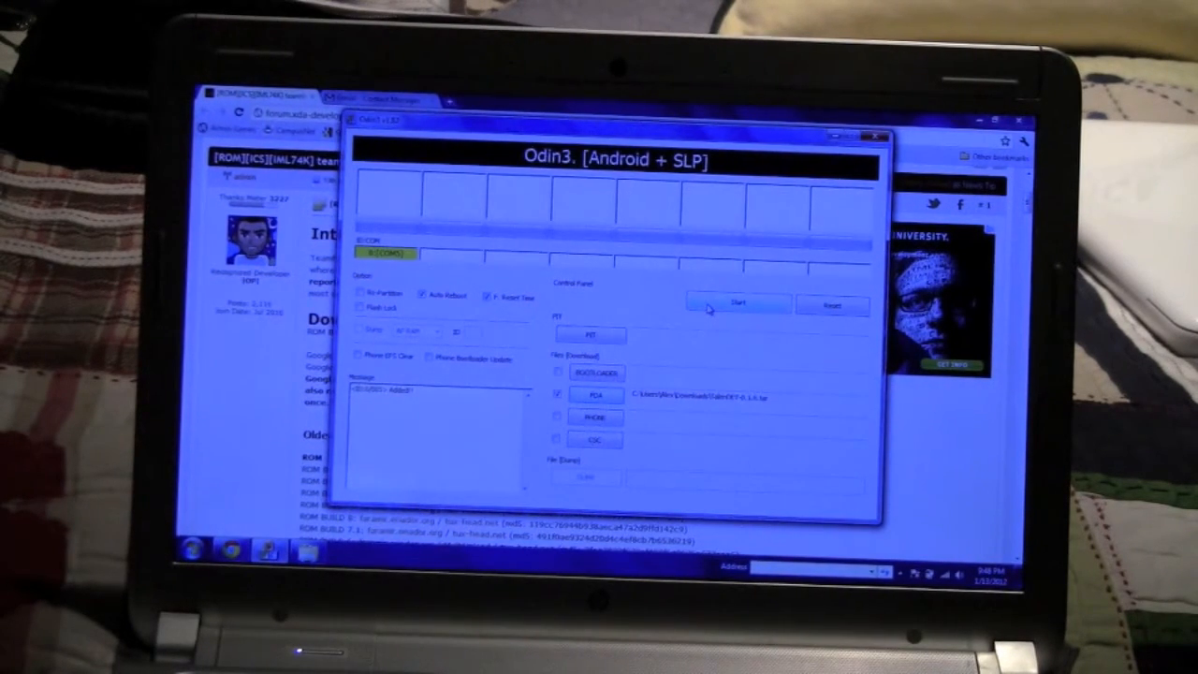
pyautogui.click(737, 303)
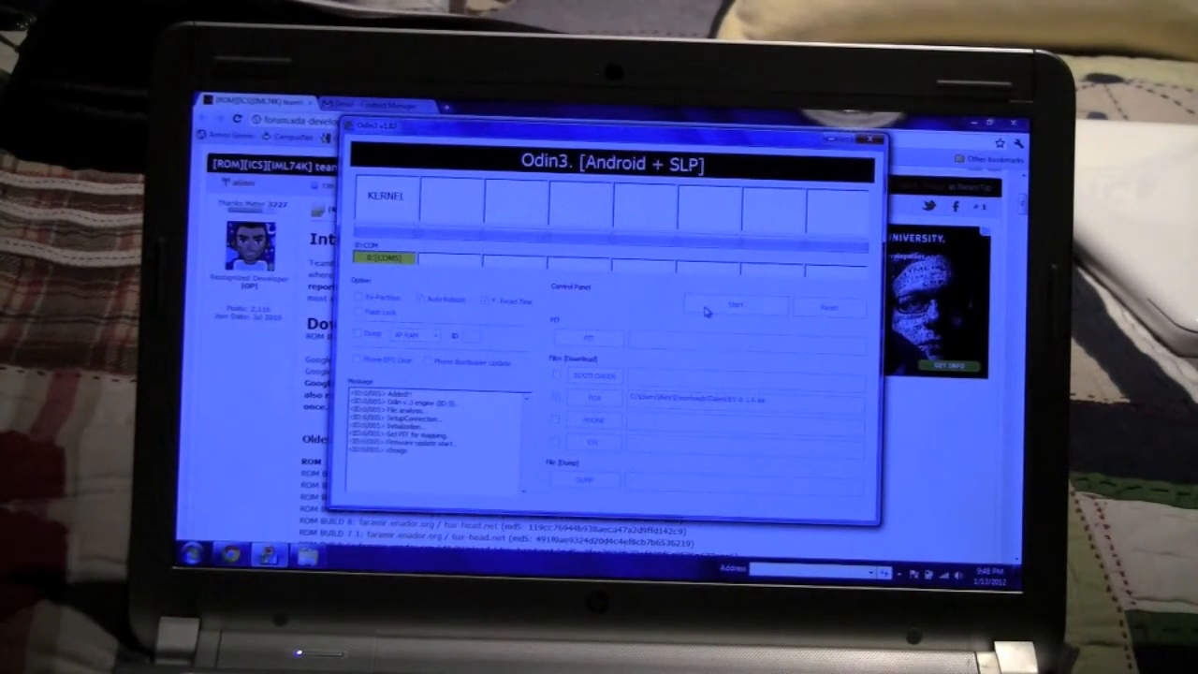